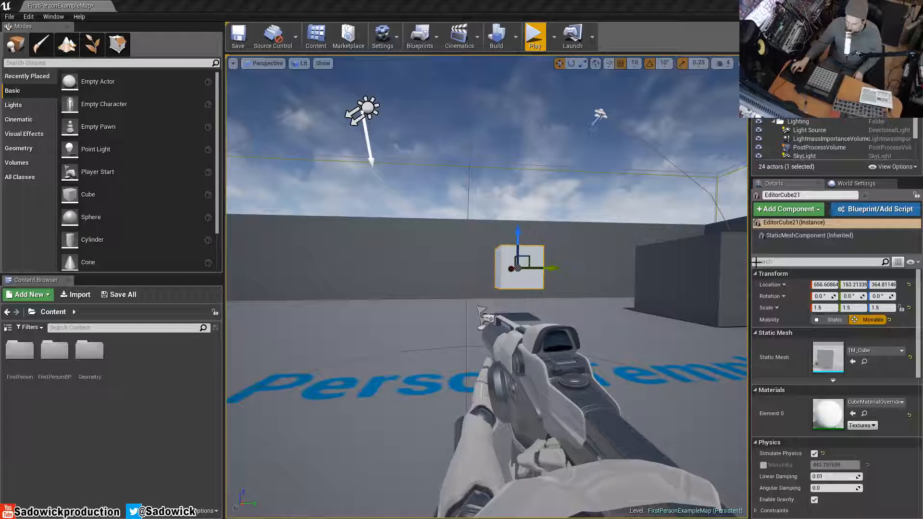
- Play-test by shooting the cube, then convert it into the EditorCube21_Blueprint class
click(807, 146)
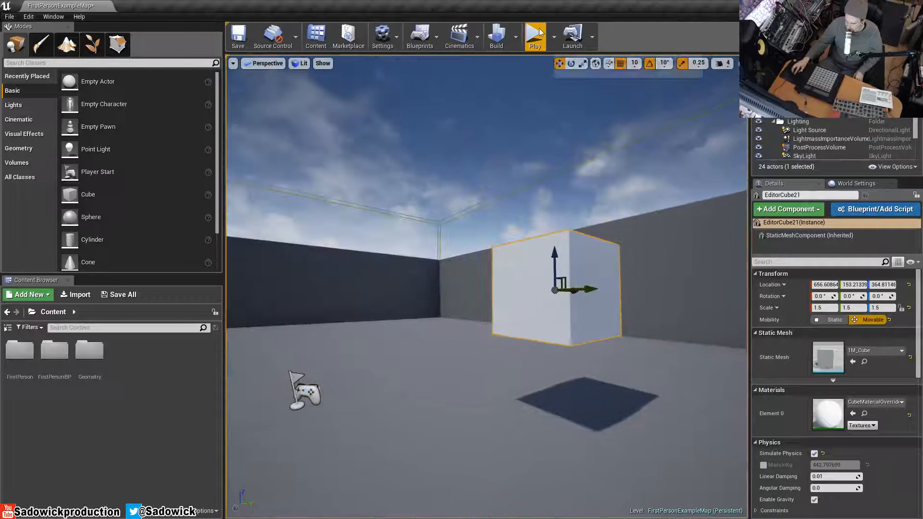
click(534, 35)
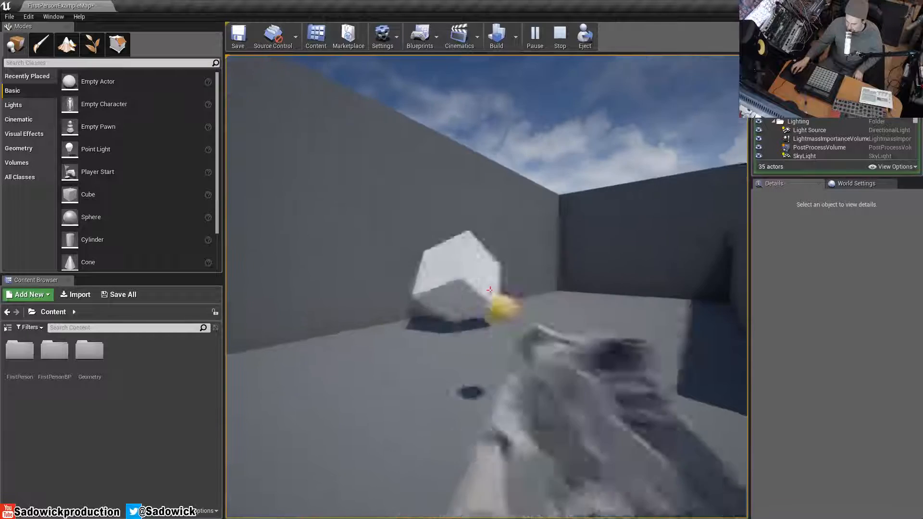
click(558, 36)
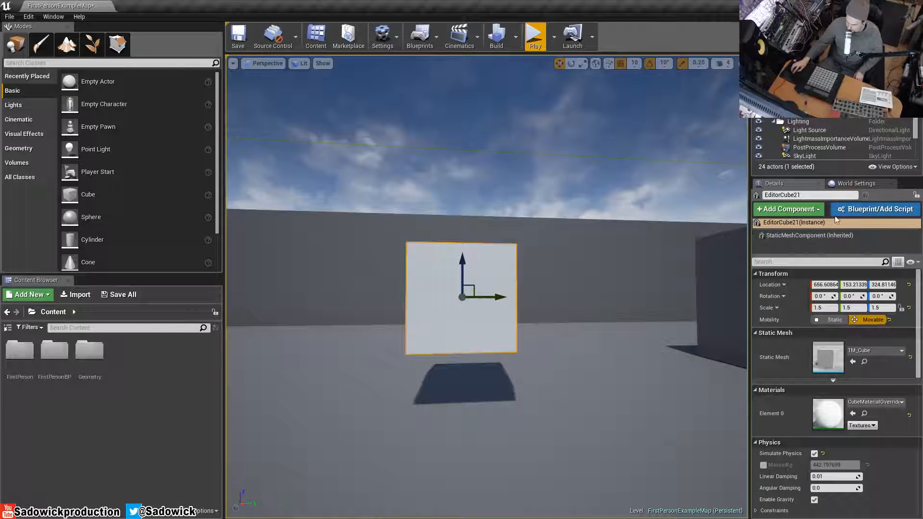
mouse_move(876, 209)
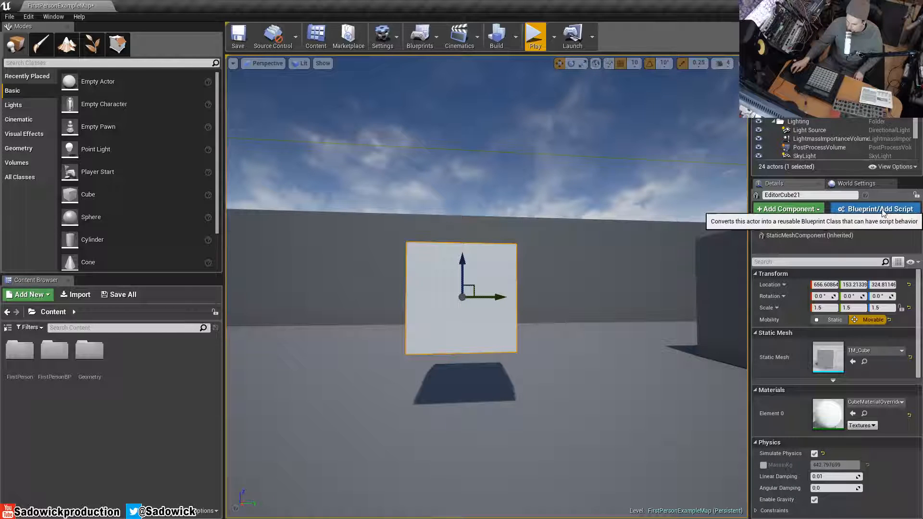
click(876, 210)
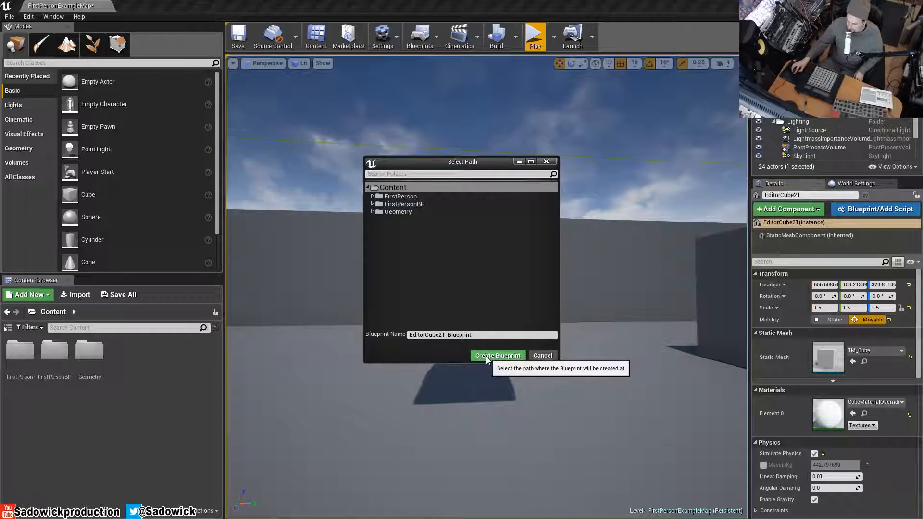
click(496, 355)
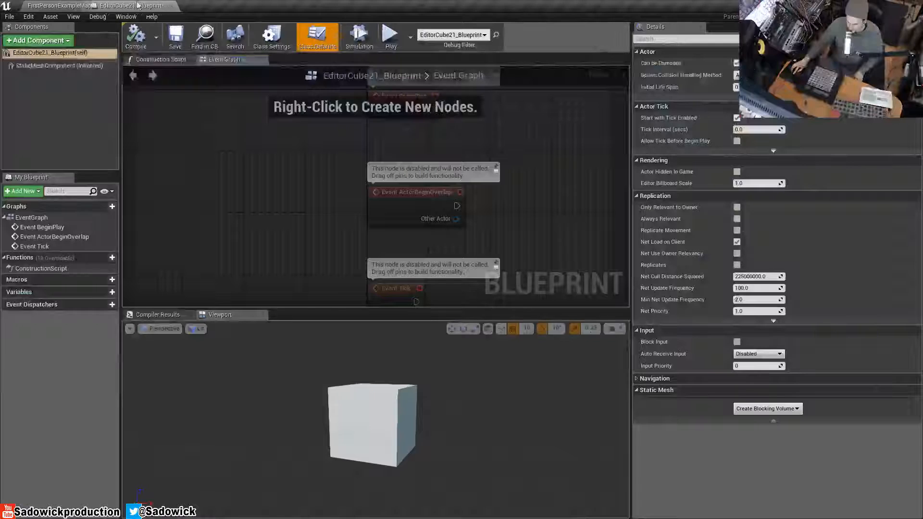
- Add an On Component Hit event for the StaticMeshComponent from its Collision events
scroll(down, 3)
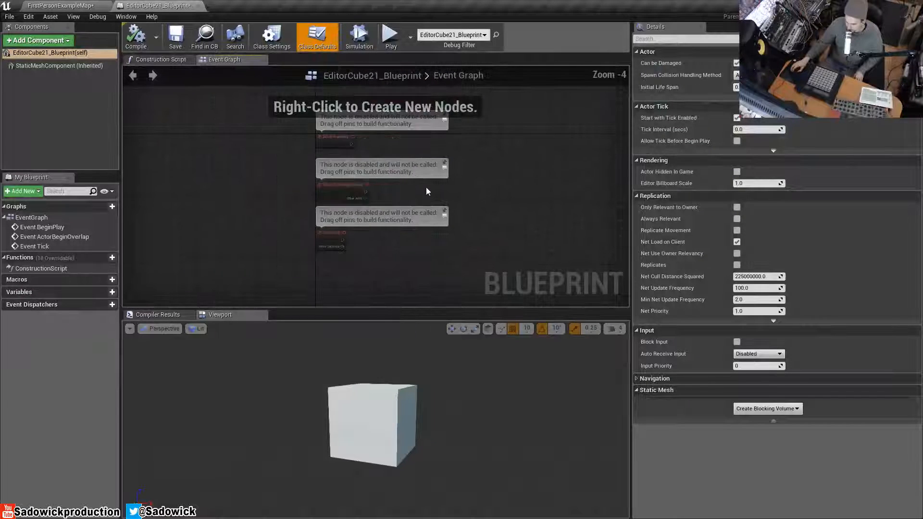
click(61, 66)
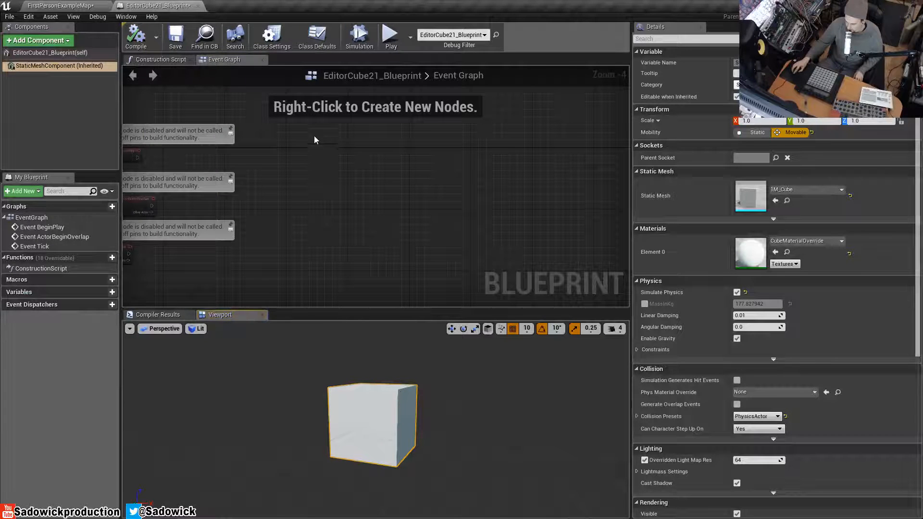
right_click(315, 140)
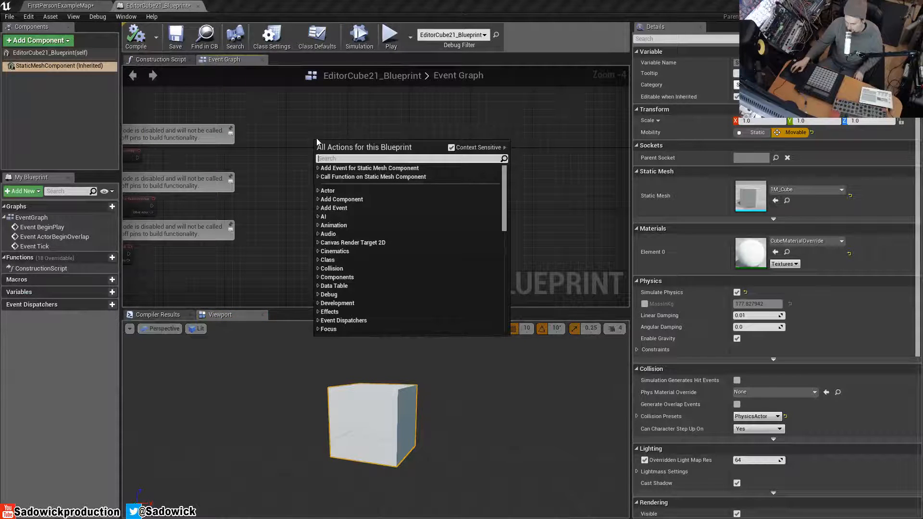
text(w)
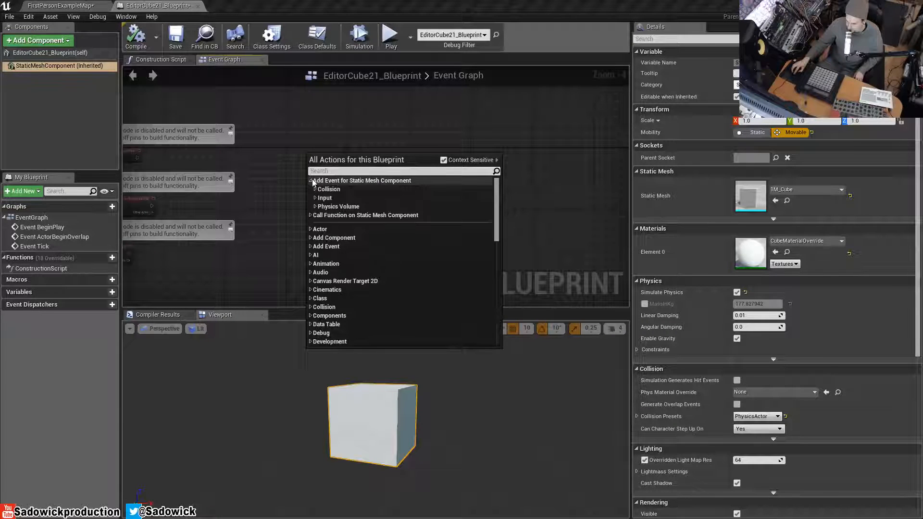
click(312, 189)
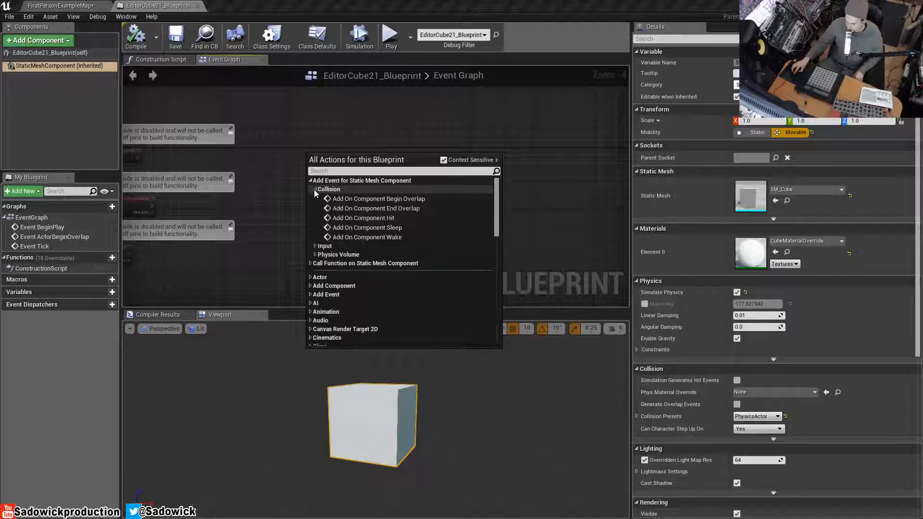
mouse_move(362, 218)
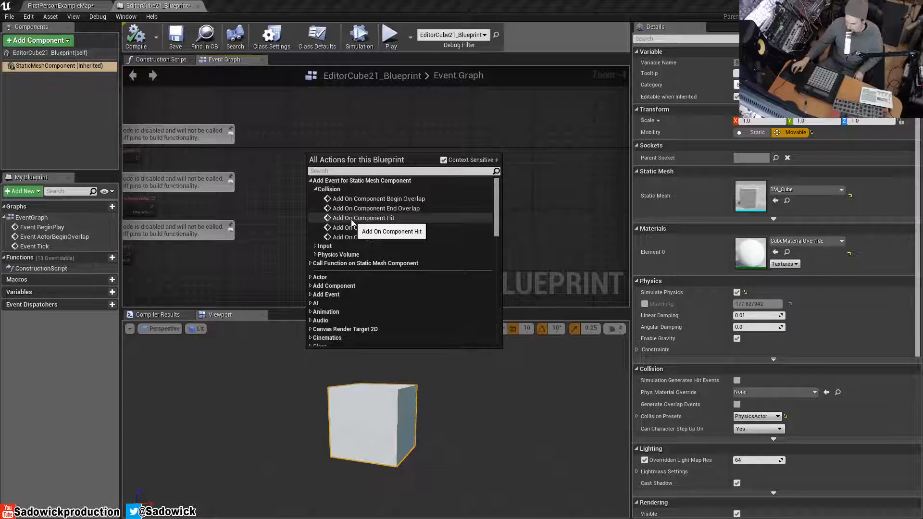
click(364, 217)
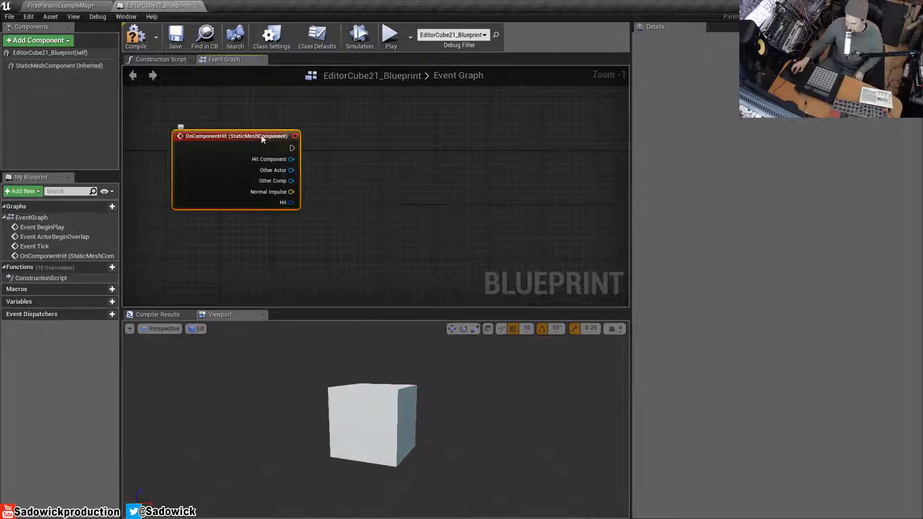
mouse_move(293, 147)
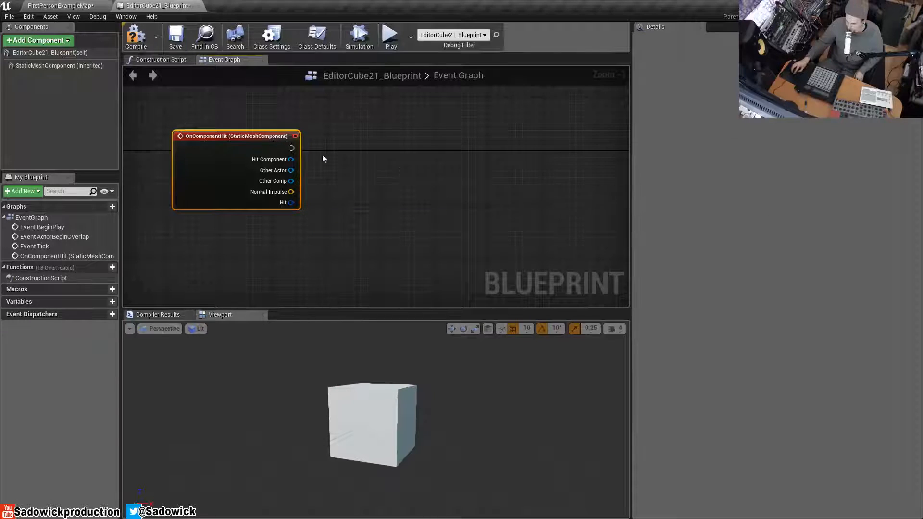
- Add a Play Sound at Location node to the graph and return to FirstPersonExampleMap
right_click(322, 158)
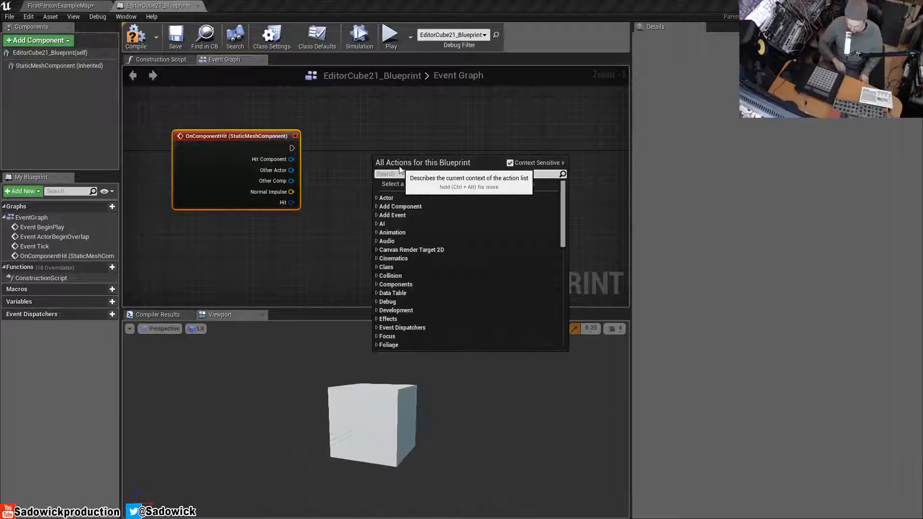
text(play sou)
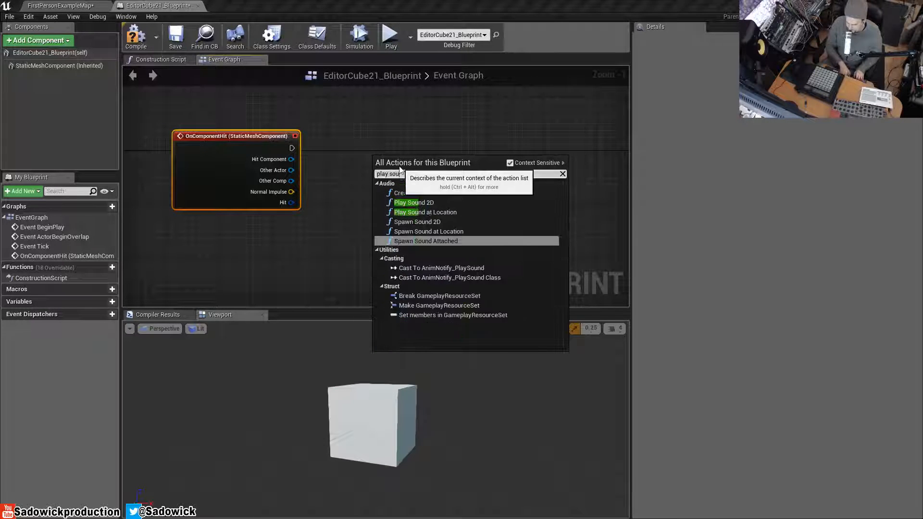
mouse_move(426, 212)
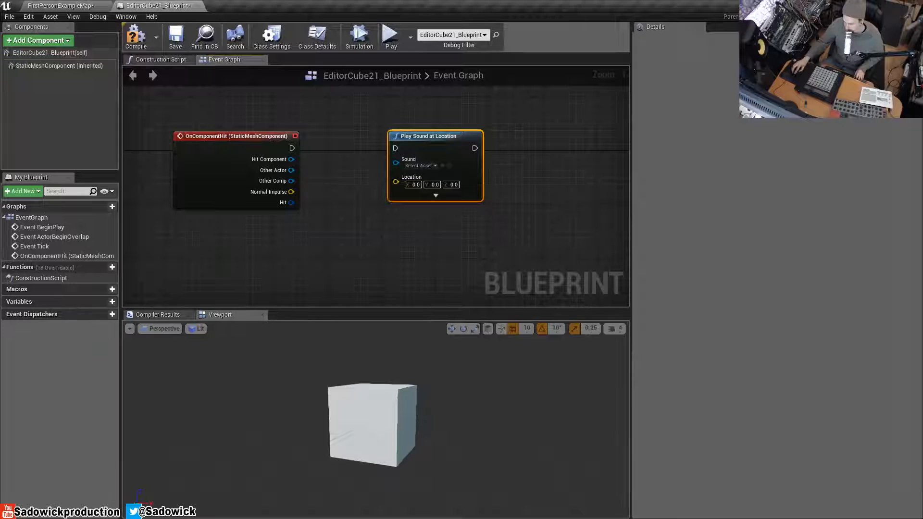
click(59, 6)
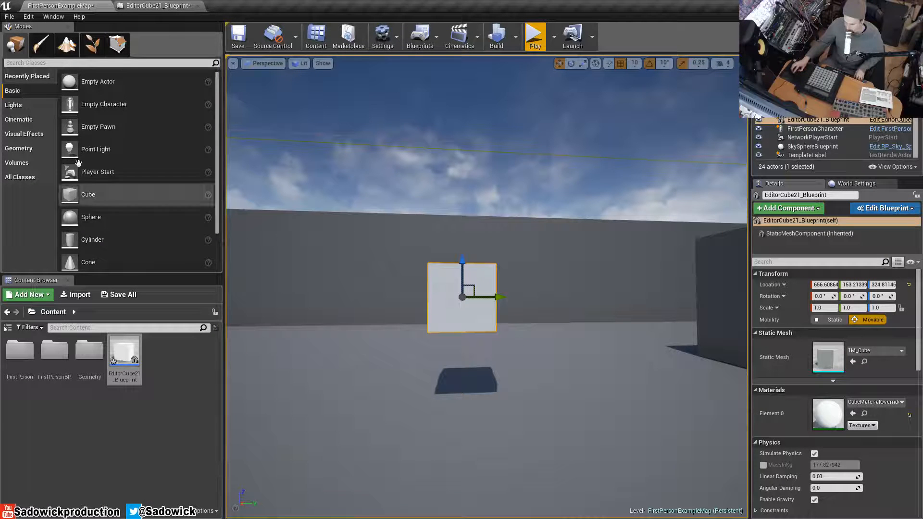
mouse_move(183, 415)
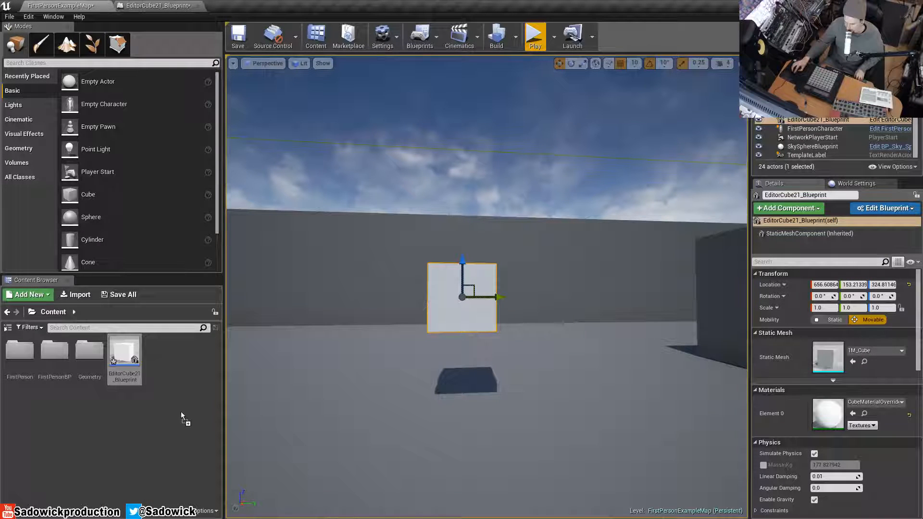
mouse_move(159, 347)
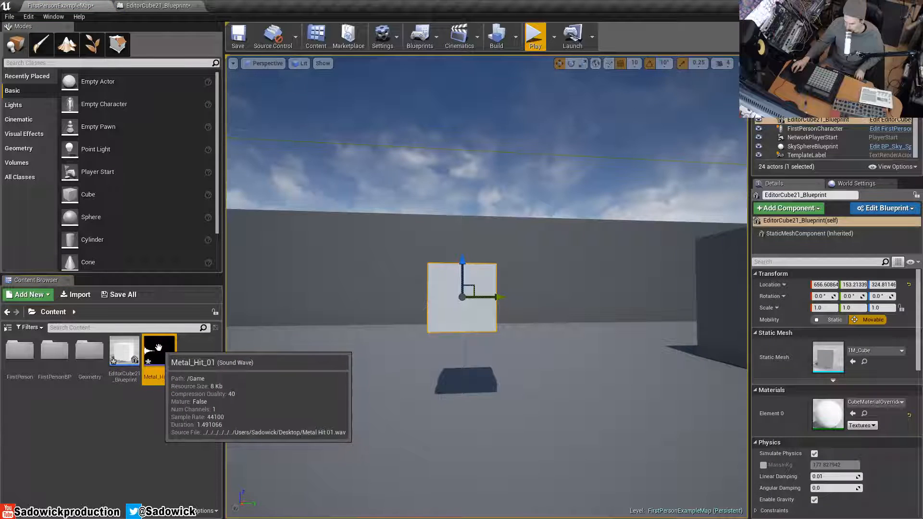
mouse_move(165, 32)
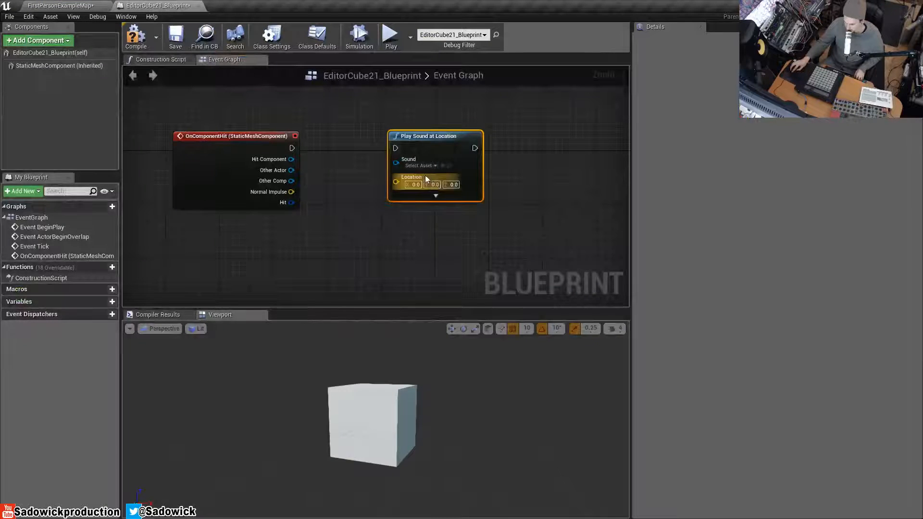
- Set the Play Sound at Location sound to Metal_Hit_01 and go back to the map
click(419, 165)
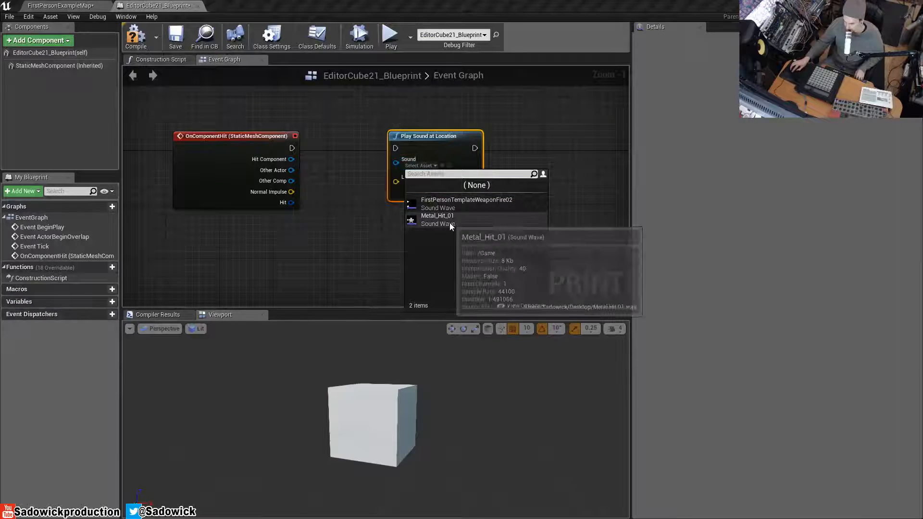
click(438, 216)
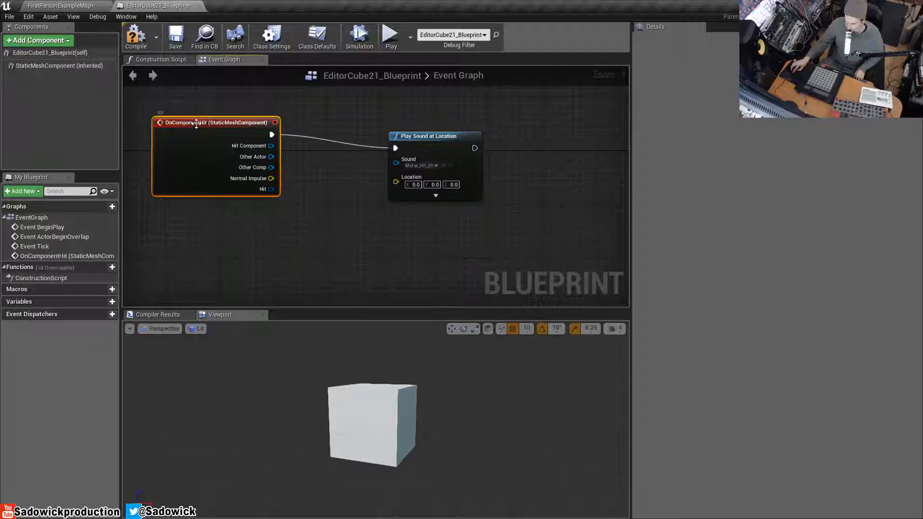
mouse_move(271, 134)
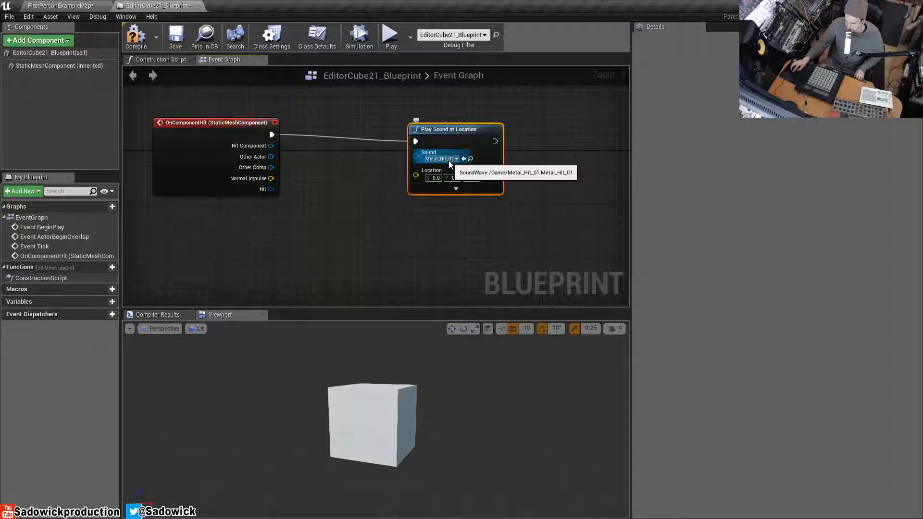
click(58, 5)
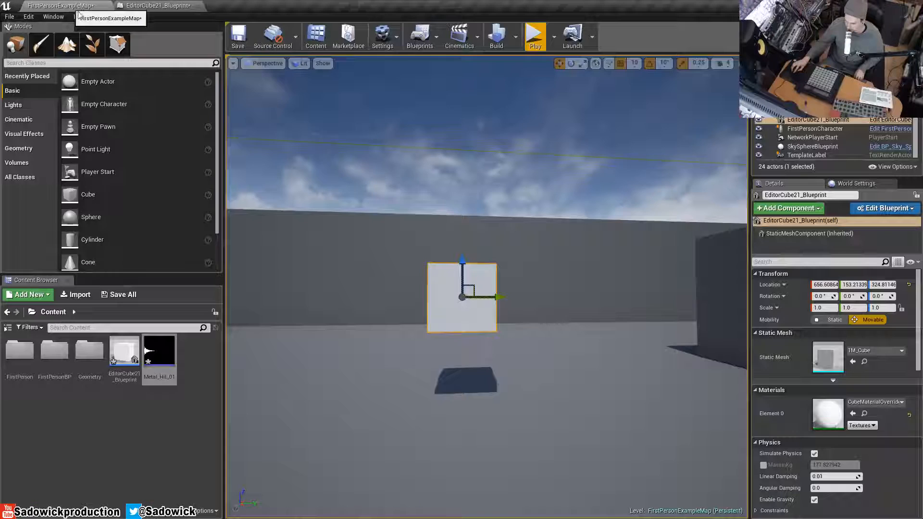
click(533, 35)
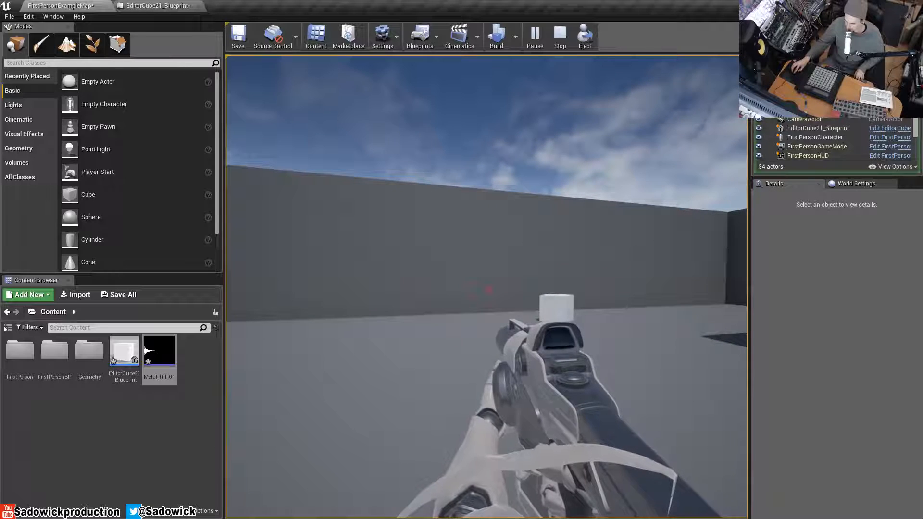
mouse_move(488, 289)
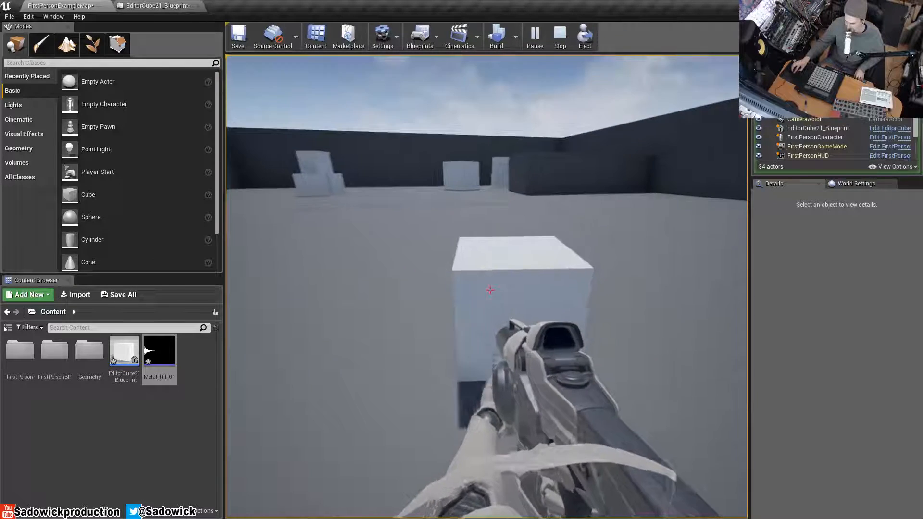
click(559, 36)
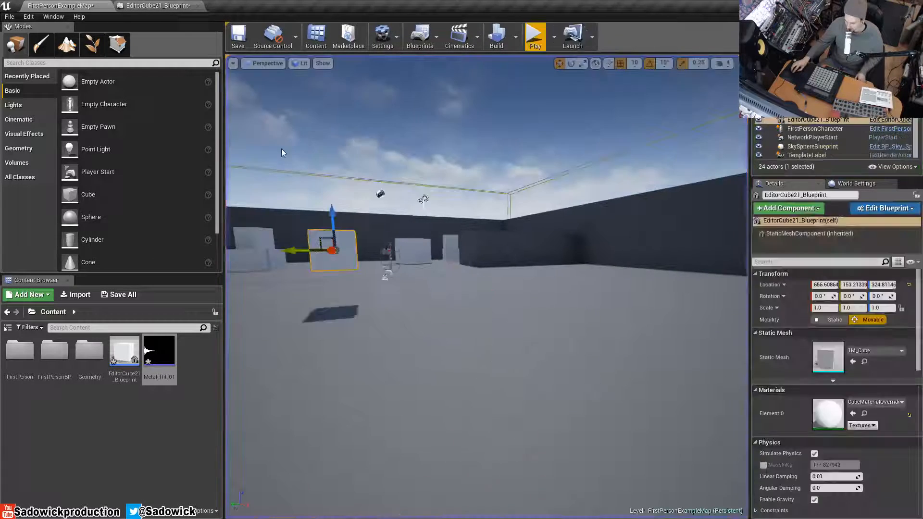